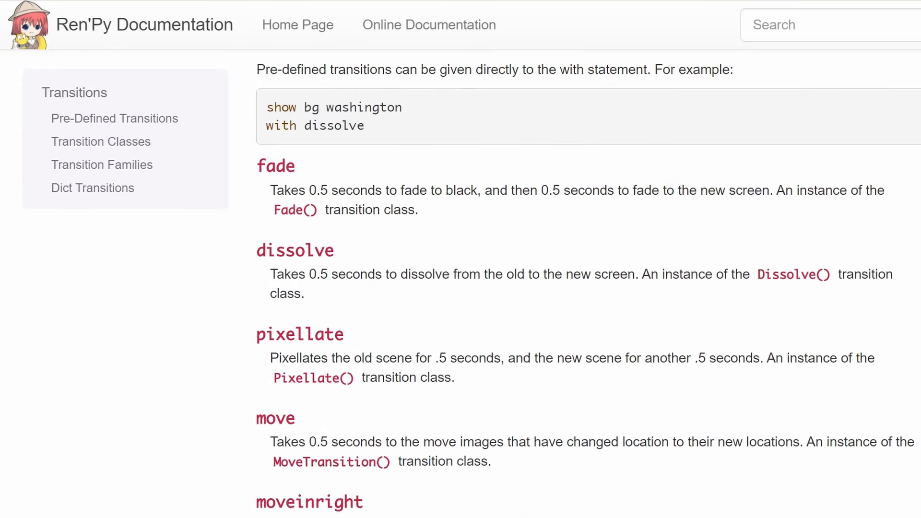
Scroll to the transform offscreenbottomleft definition and highlight the transform keyword
scroll(down, 3)
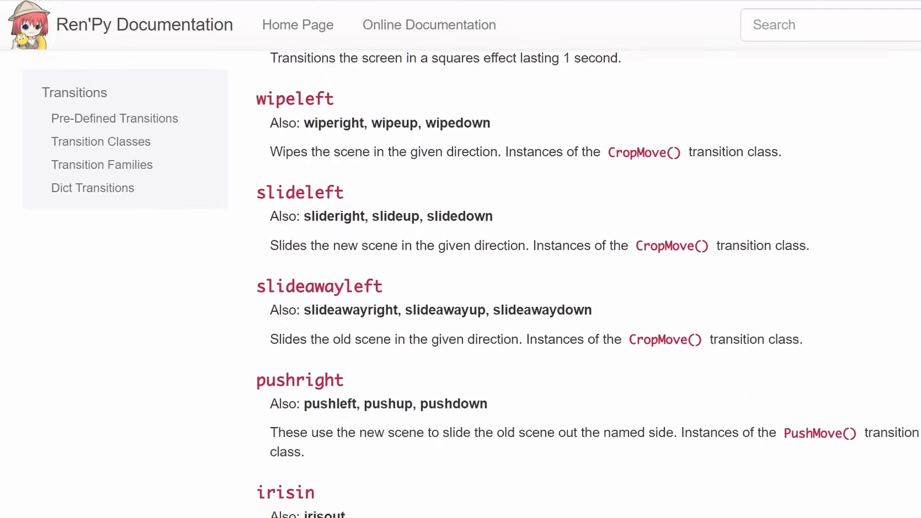
scroll(down, 3)
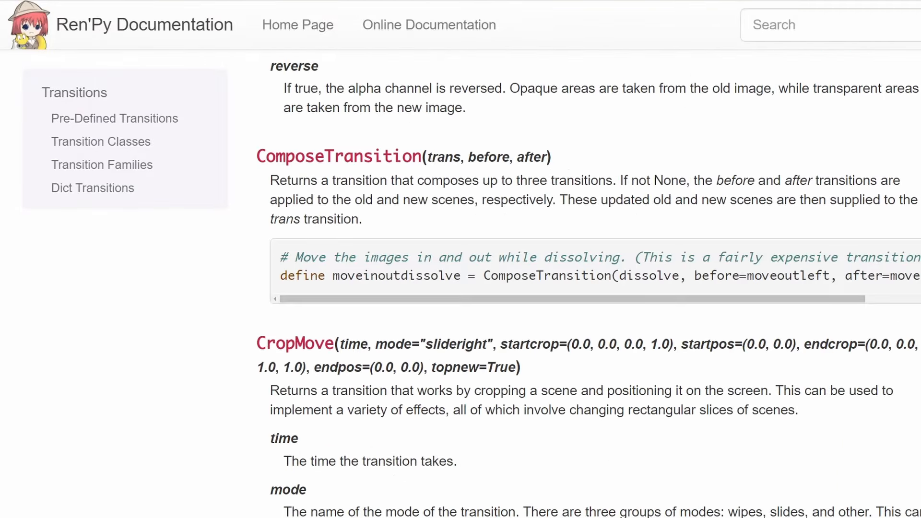
scroll(down, 3)
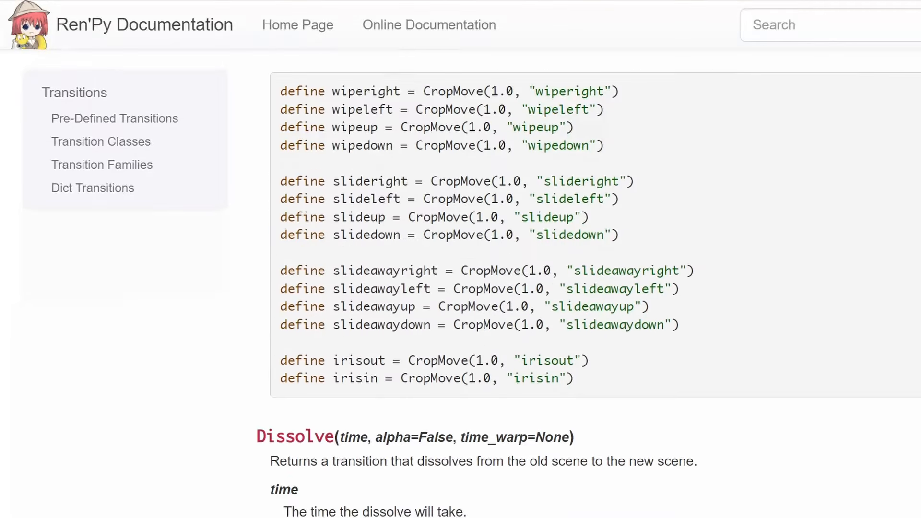
scroll(down, 3)
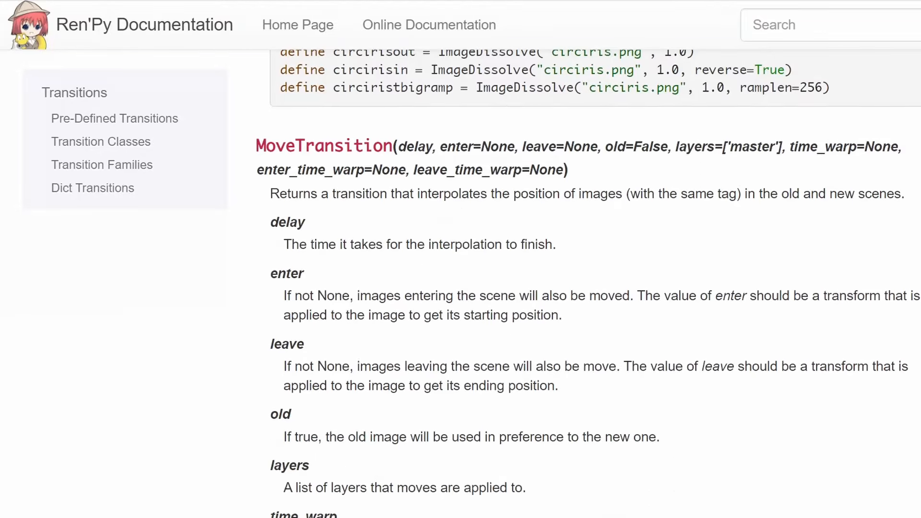
scroll(down, 3)
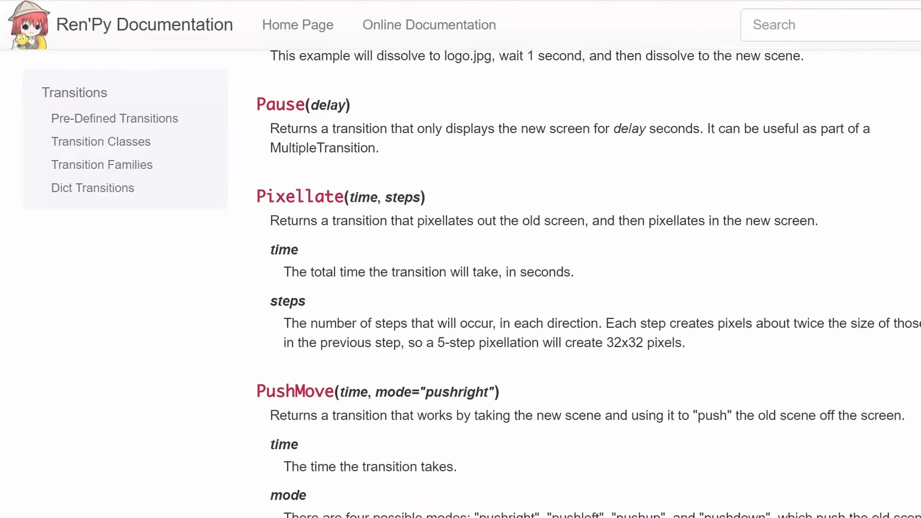
scroll(down, 3)
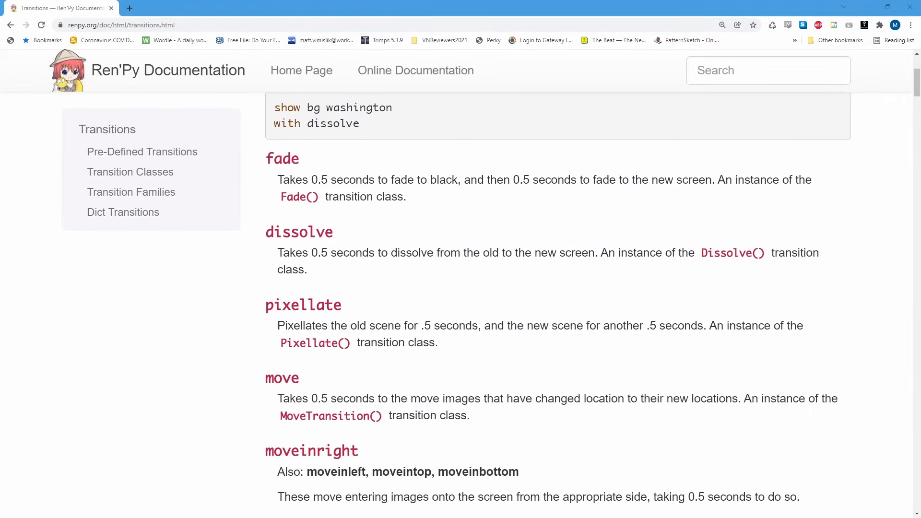
scroll(down, 3)
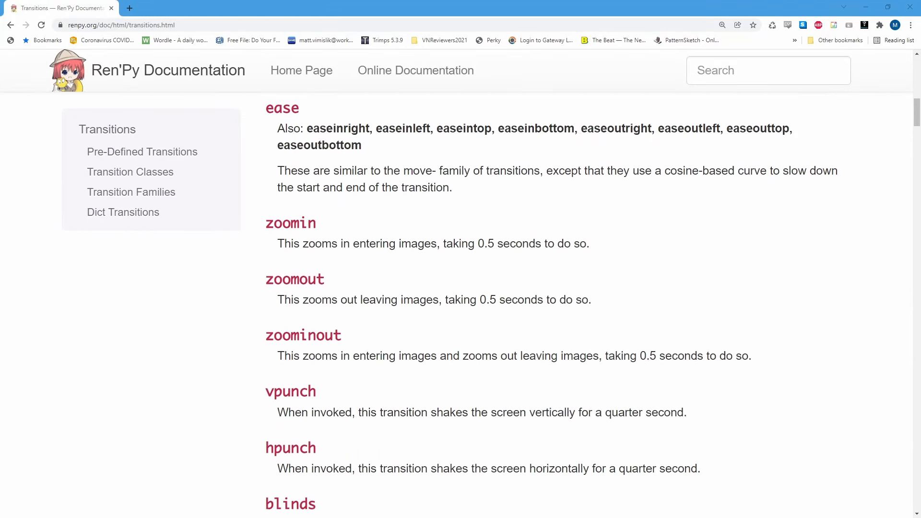
scroll(down, 3)
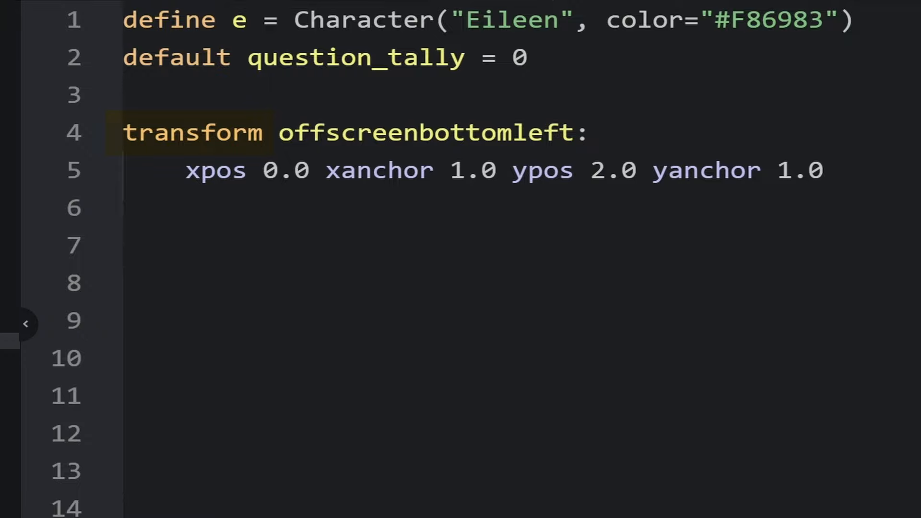
double_click(191, 132)
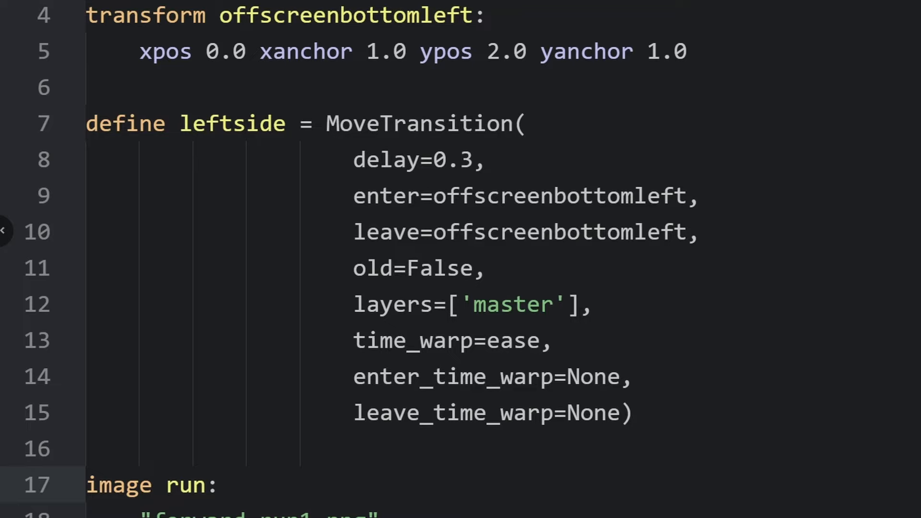
Highlight the leftside MoveTransition definition with delay 0.3 and ease time_warp
double_click(425, 124)
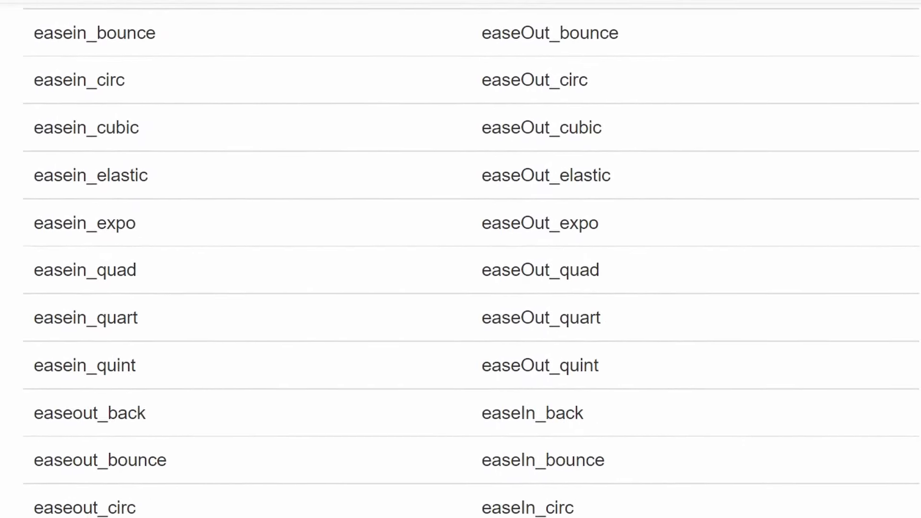
Scroll the Ren'Py documentation down to the easing functions table
scroll(down, 3)
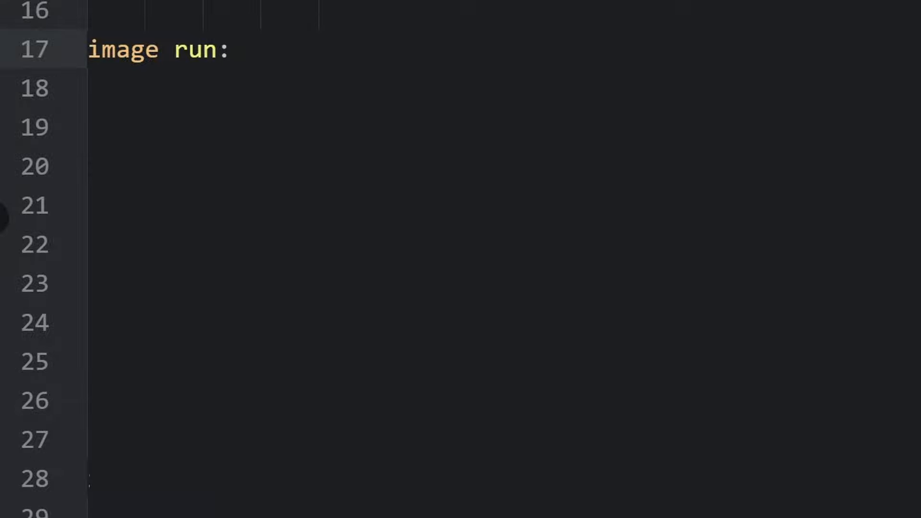
Write image run frames forward_run1.png and forward_run2.png with pause 0.2 each, ending in repeat
double_click(125, 49)
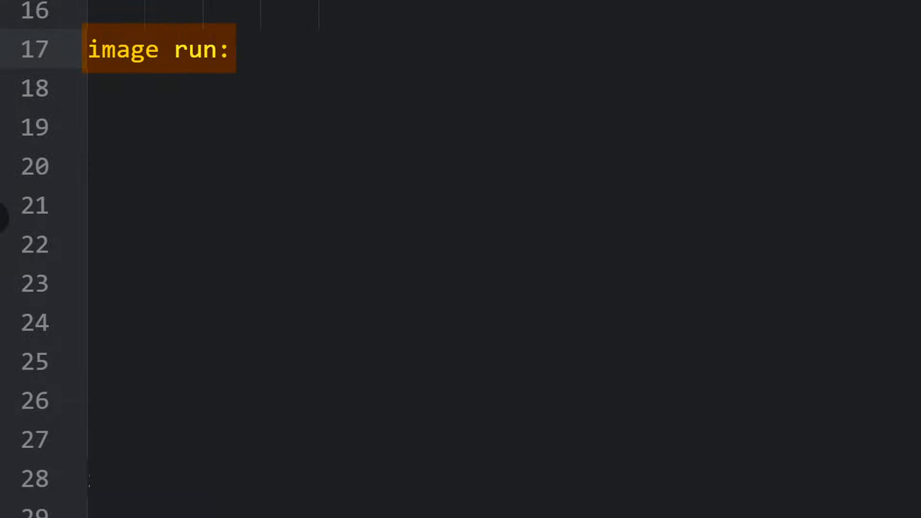
text("forward_run1.png")
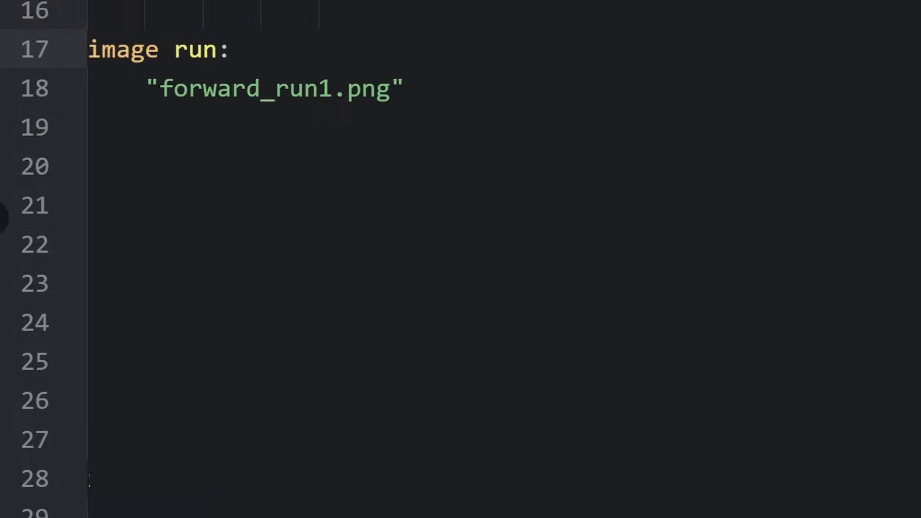
text(pause 0.2)
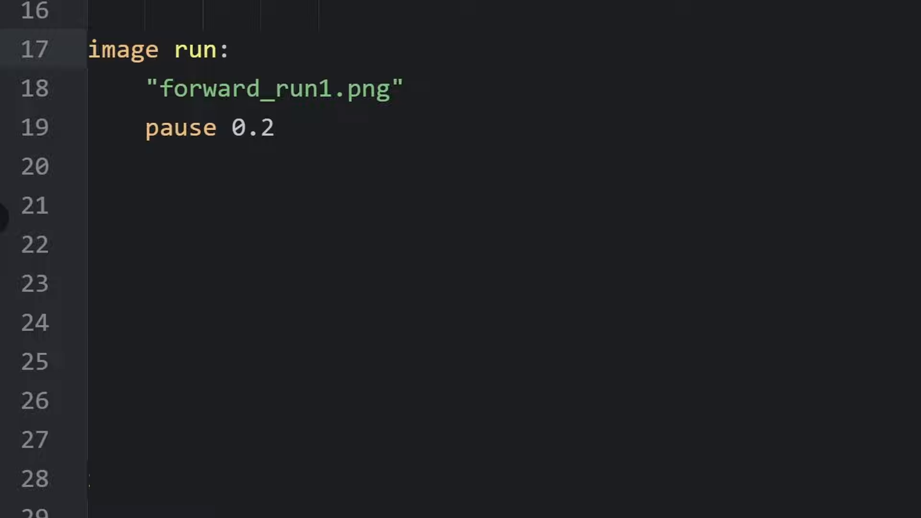
text("forward_run2.png")
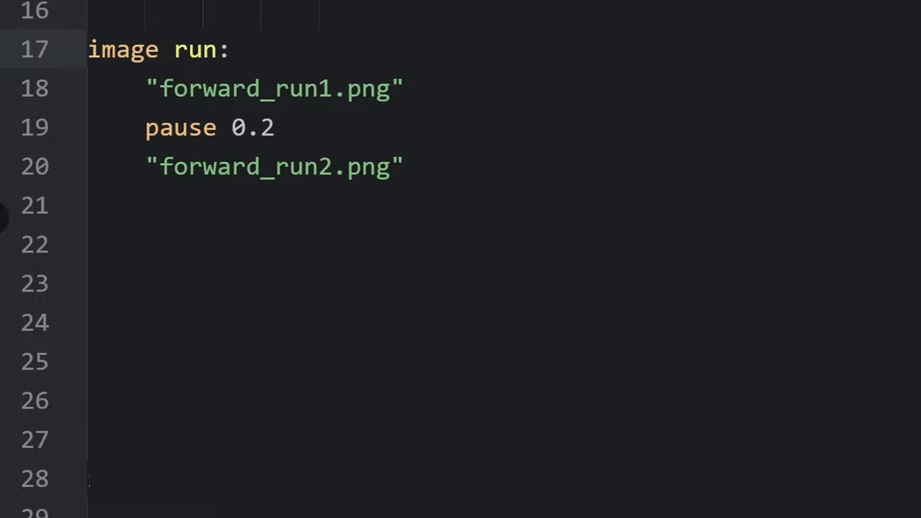
text(pause 0.2)
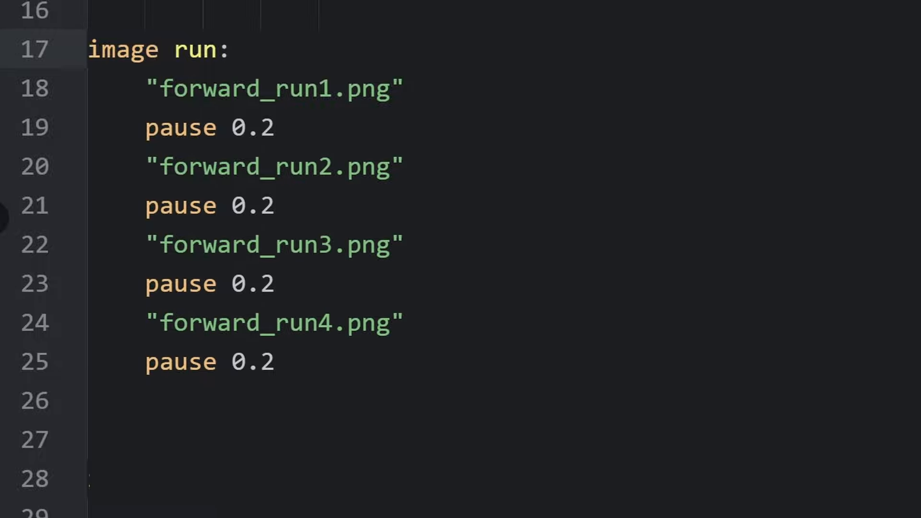
text(repeat)
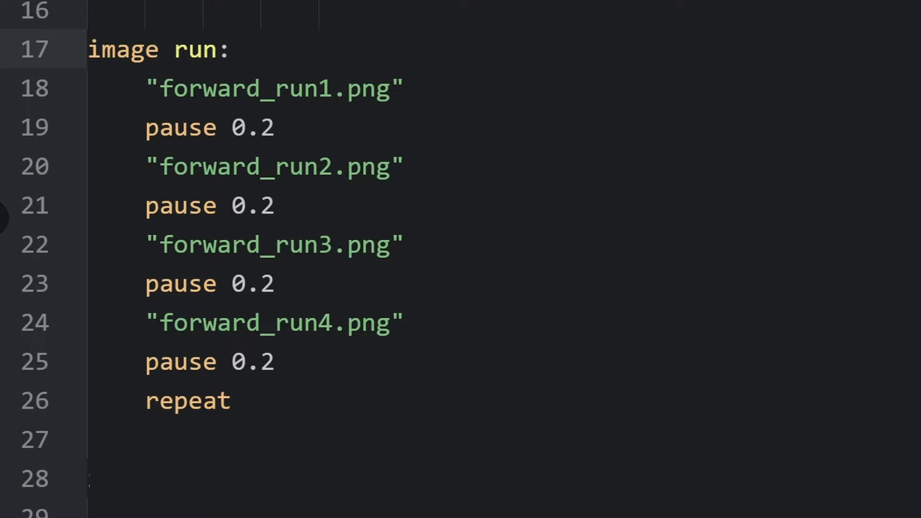
scroll(down, 3)
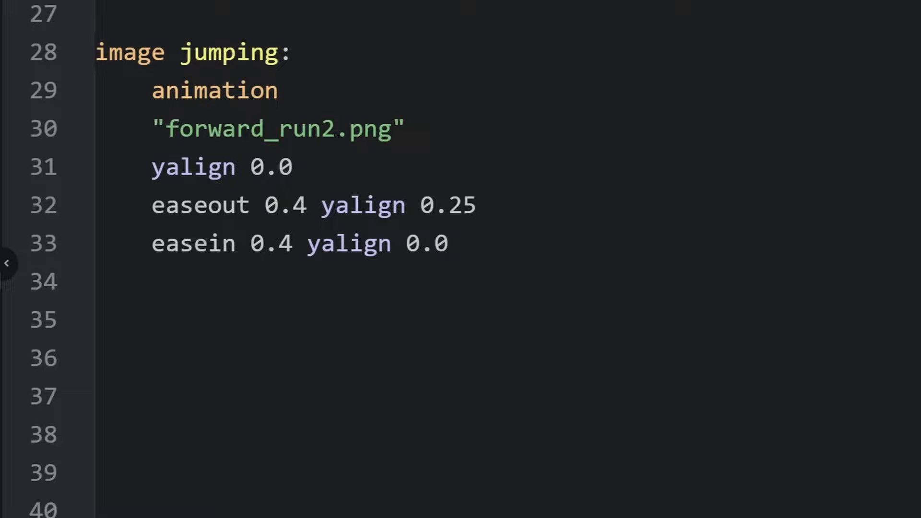
Highlight the jumping image's easeout 0.4 rise to yalign 0.25 in its animation block
double_click(276, 130)
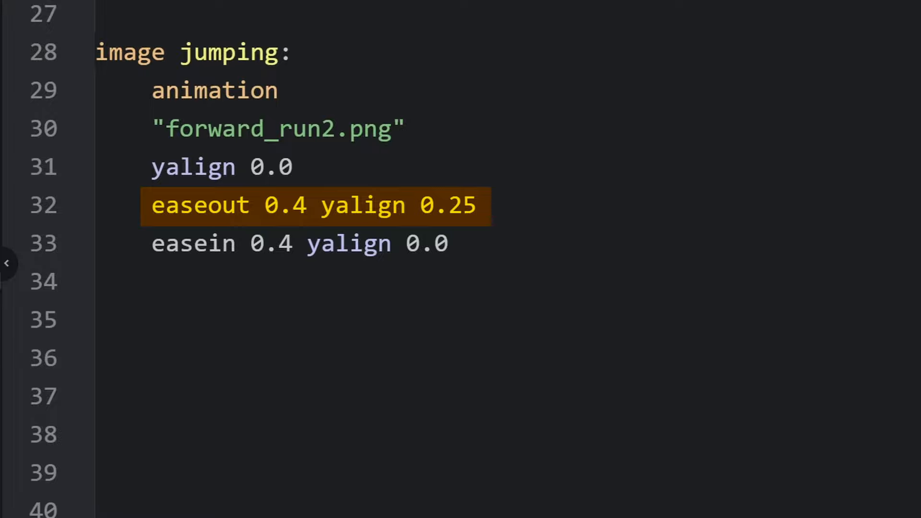
click(293, 244)
text(repeat)
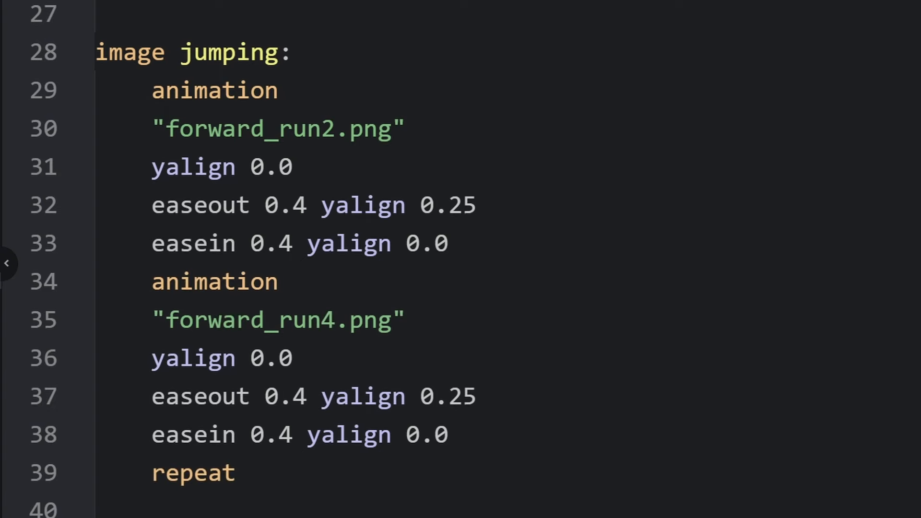
scroll(down, 3)
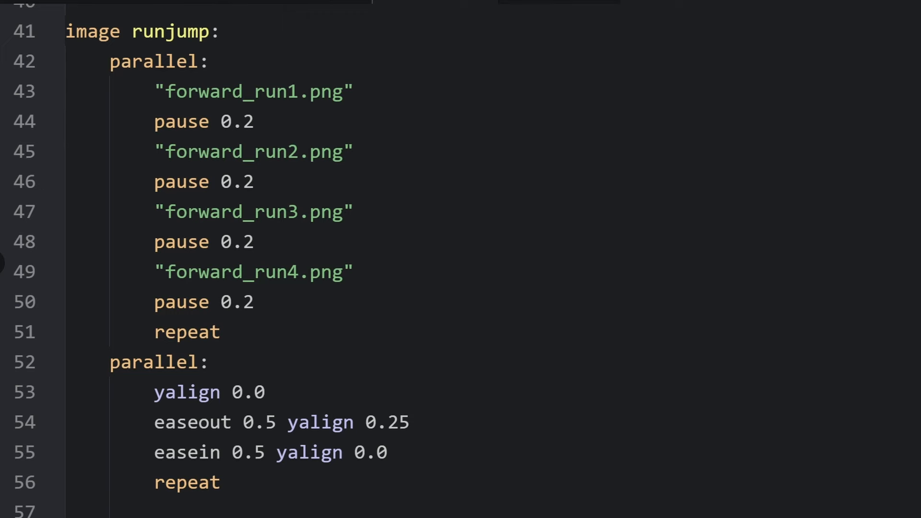
Scroll down past runjump to the hide jumping and show eileen concerned lines
scroll(down, 3)
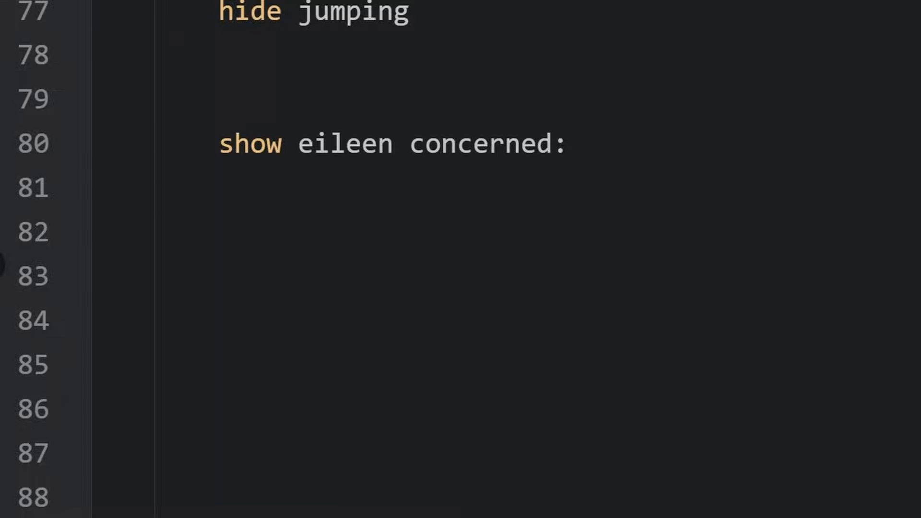
Add xpos 0.0 and ease 0.5 xpos 0.5 ypos 0.0 under show eileen concerned
text(xpos 0.0)
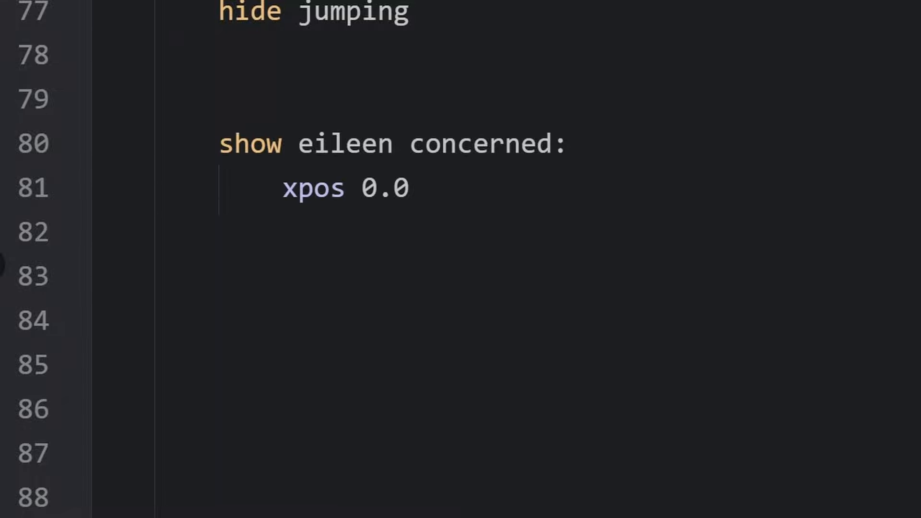
text(ease 0.5 xpos 0.5 ypos 0.0)
text(ease 1.0 ypos 0.0)
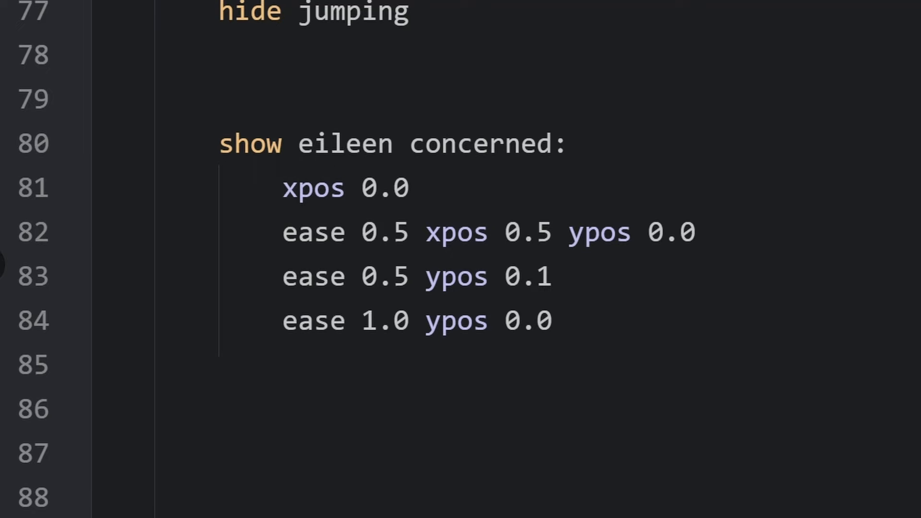
scroll(up, 3)
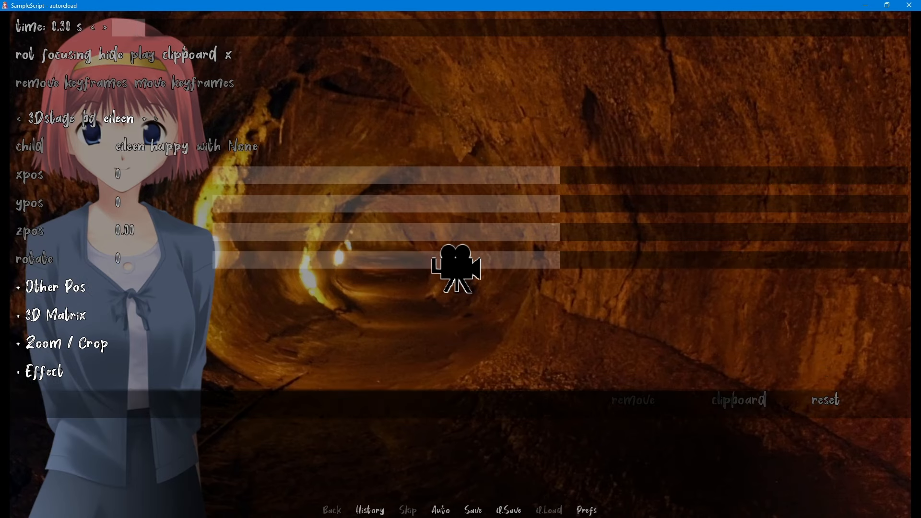
Drag the xpos slider to move Eileen right to xpos 312
drag(218, 174, 570, 175)
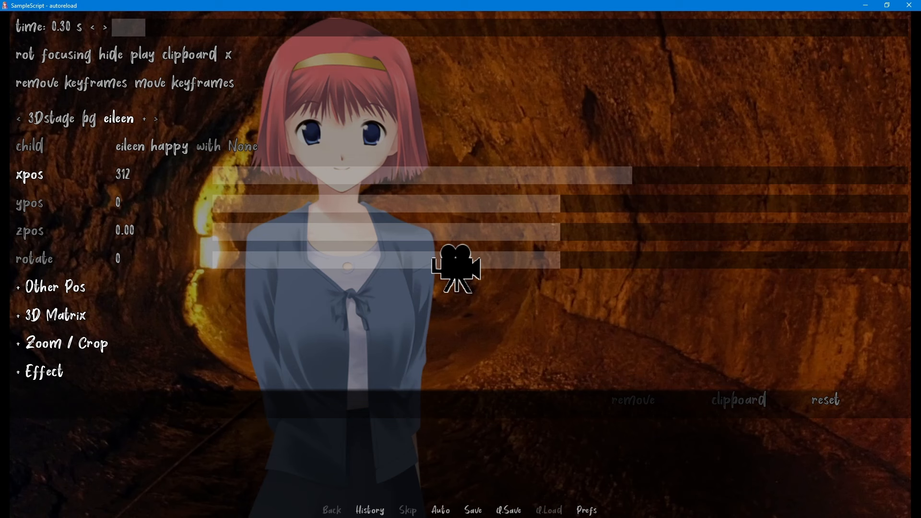